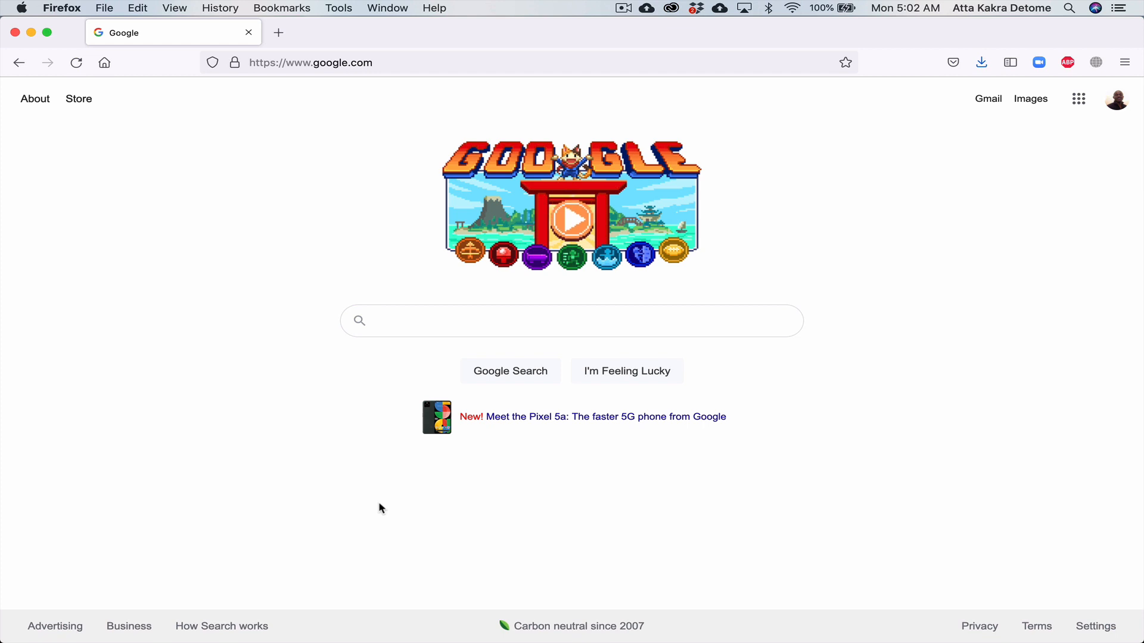
Enter the query 'Google in 1998' into the Google search box
type("Google in 1998")
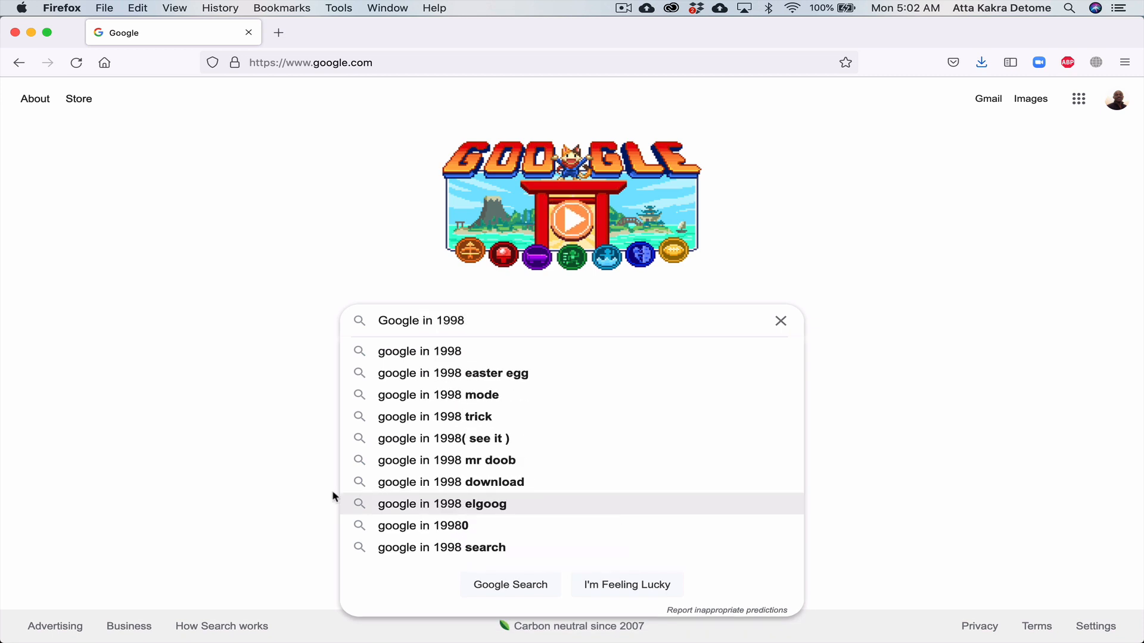
mouse_move(275, 382)
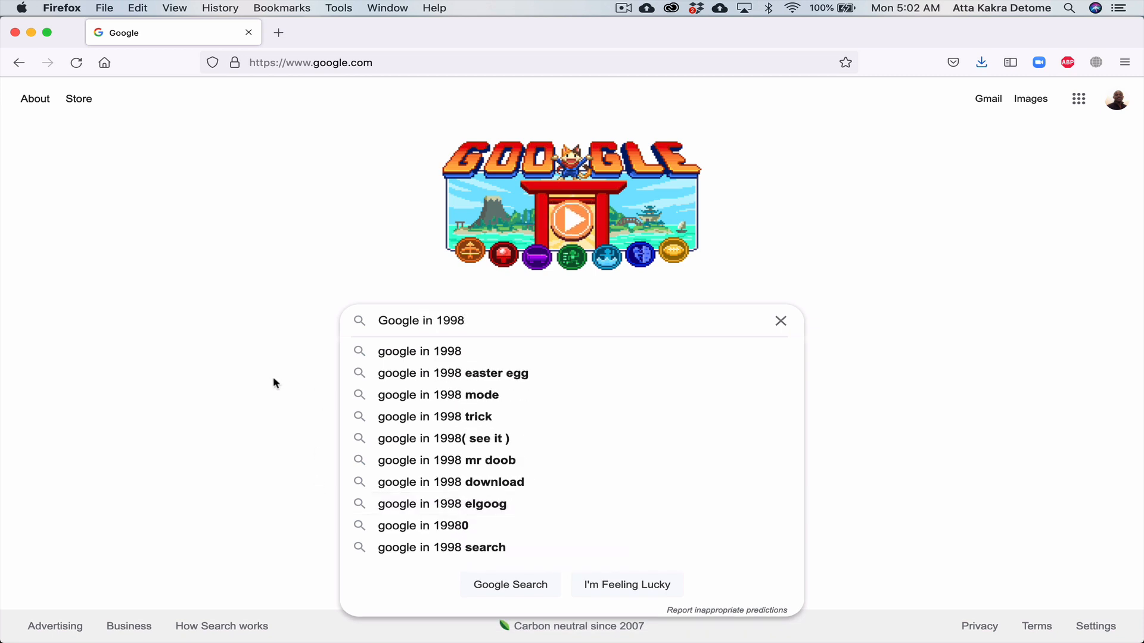
Run the 'google in 1998' search and scroll through the retro 1998-style results list
left_click(510, 584)
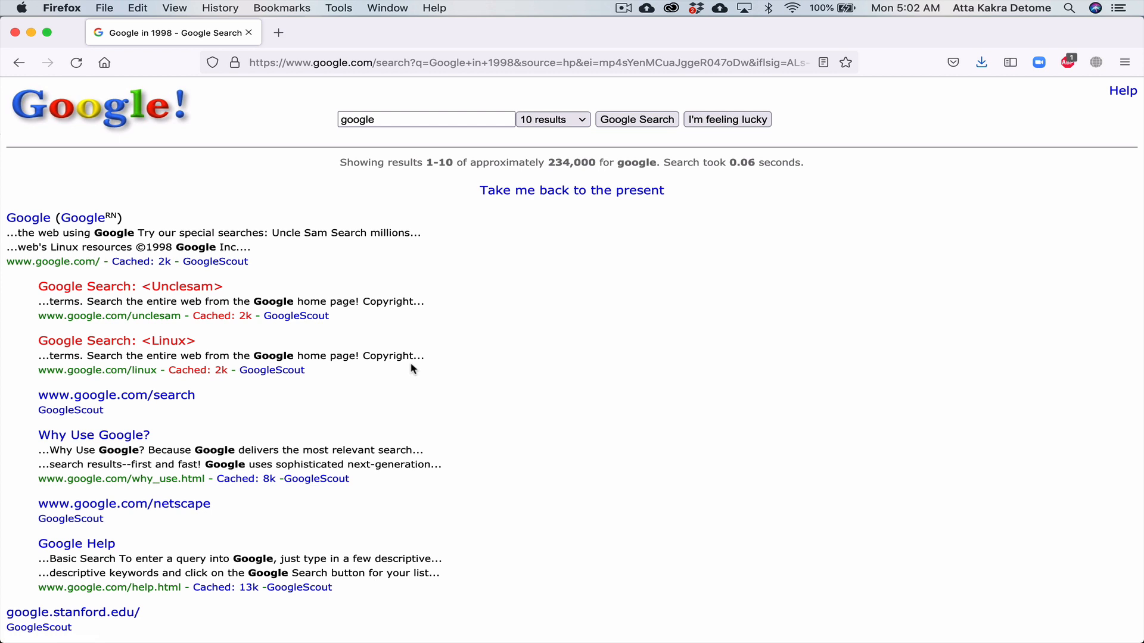
mouse_move(465, 427)
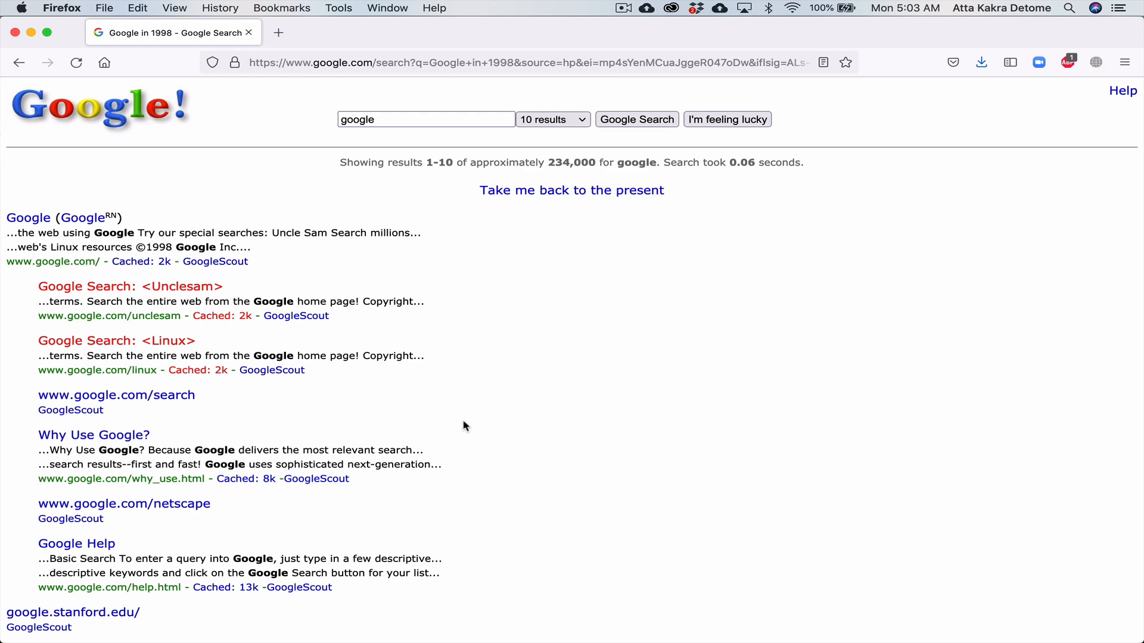
scroll("down", 3)
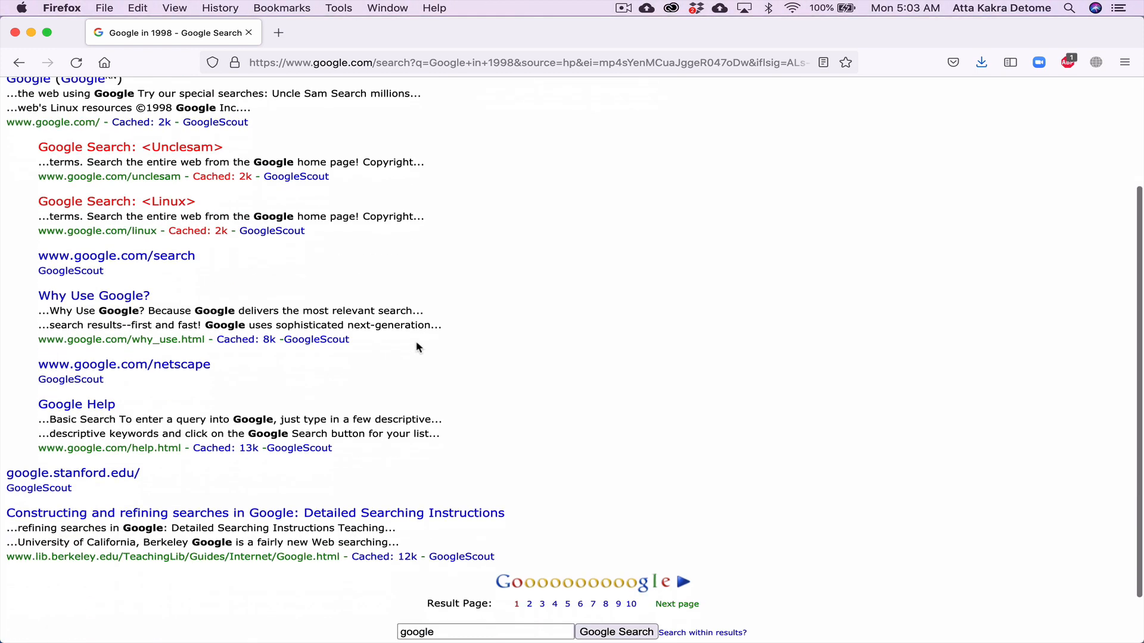
scroll("up", 3)
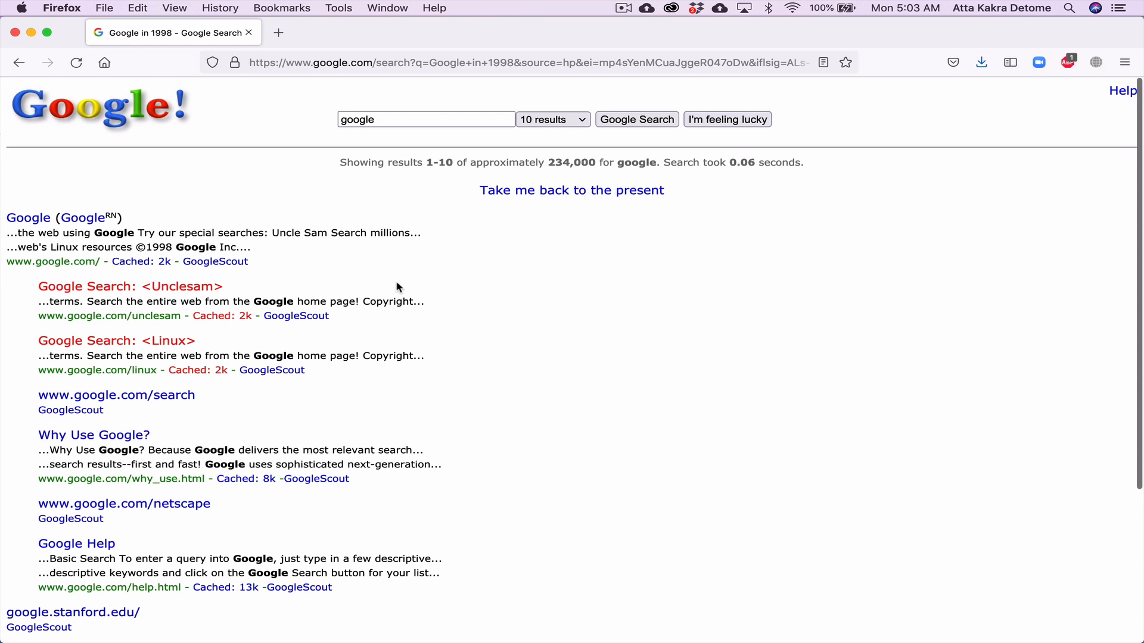
mouse_move(458, 310)
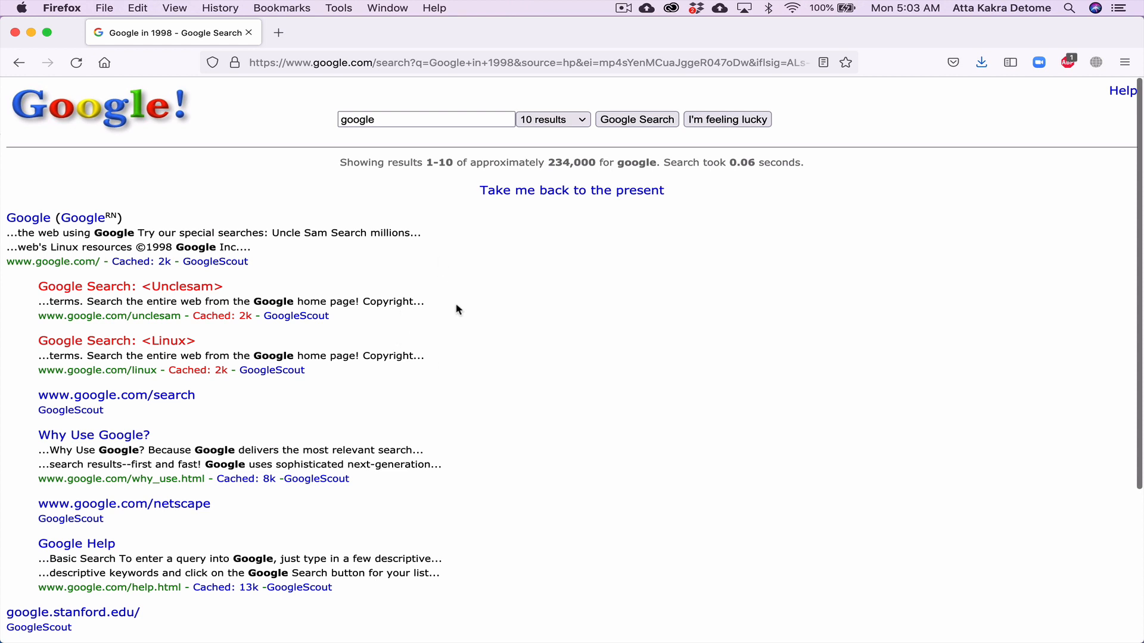
mouse_move(408, 294)
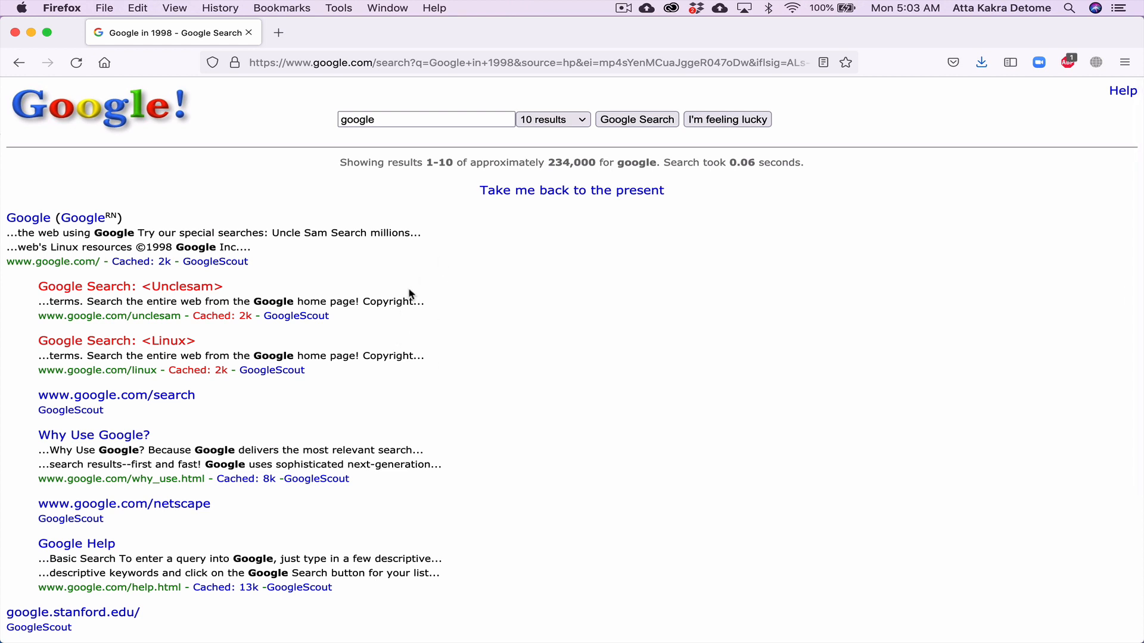
mouse_move(463, 380)
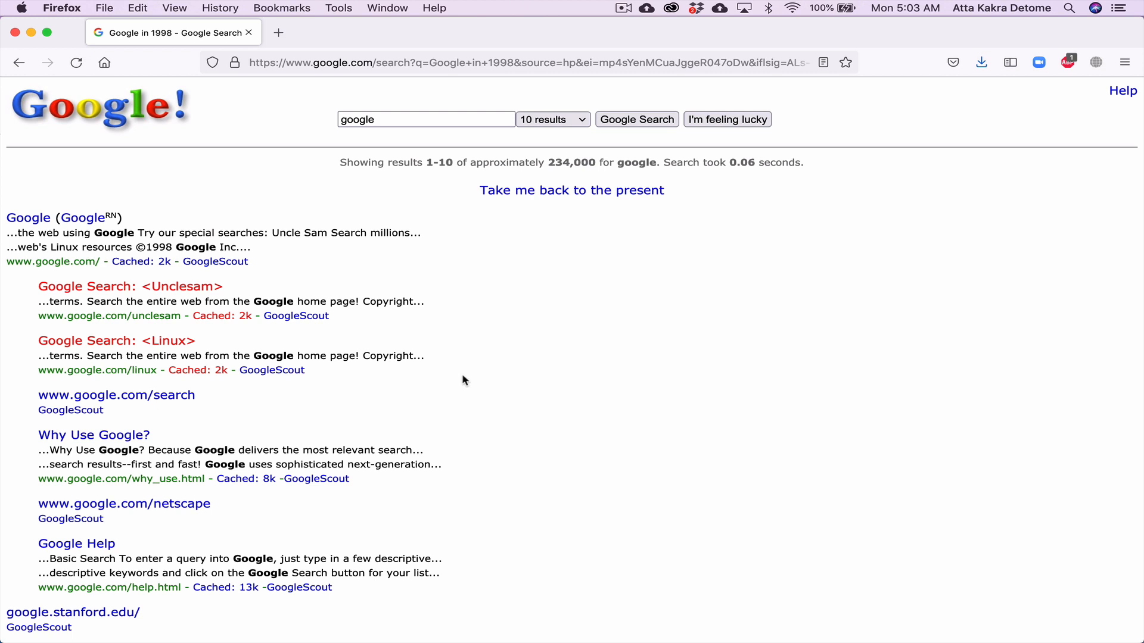
mouse_move(134, 294)
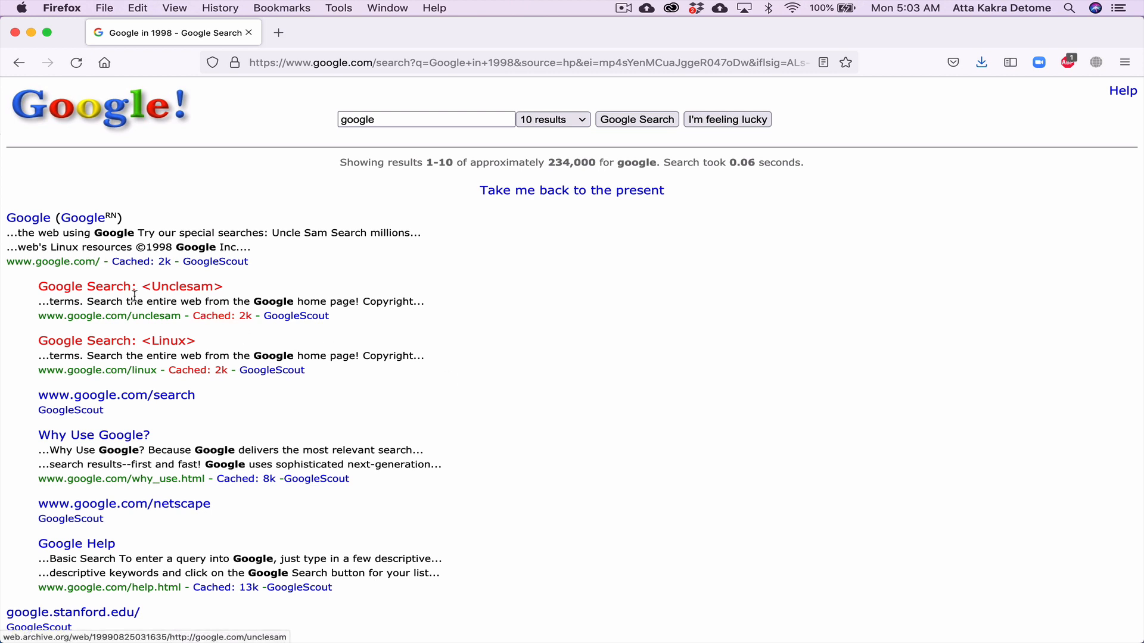
left_click(130, 286)
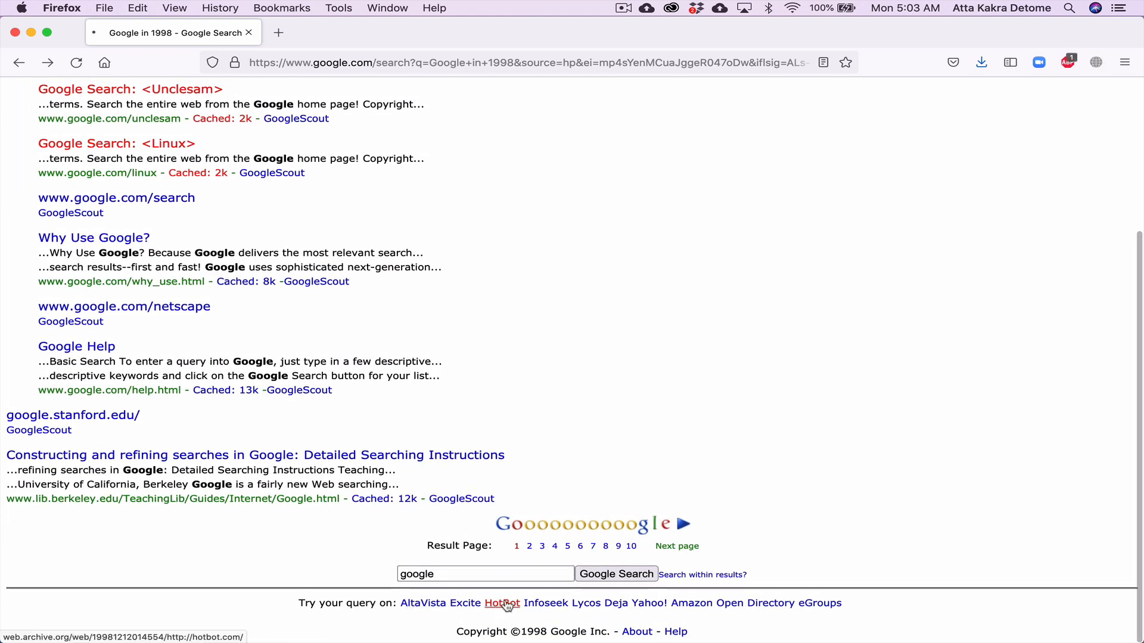
Follow the HotBot link to the archived December 1998 HotBot homepage and look it over
left_click(502, 603)
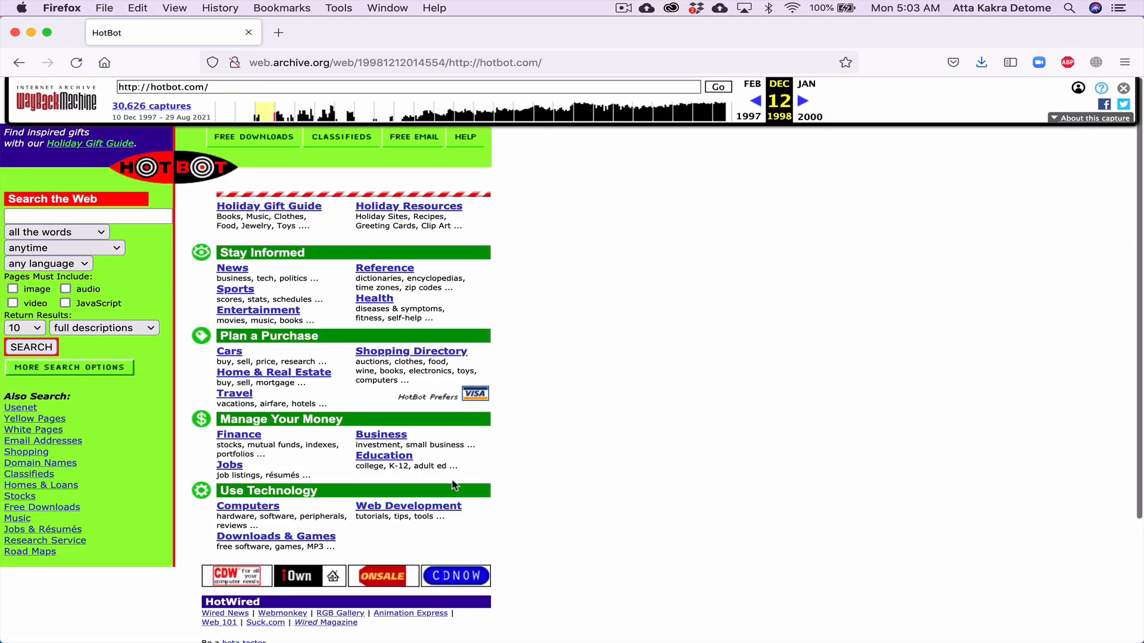
mouse_move(495, 521)
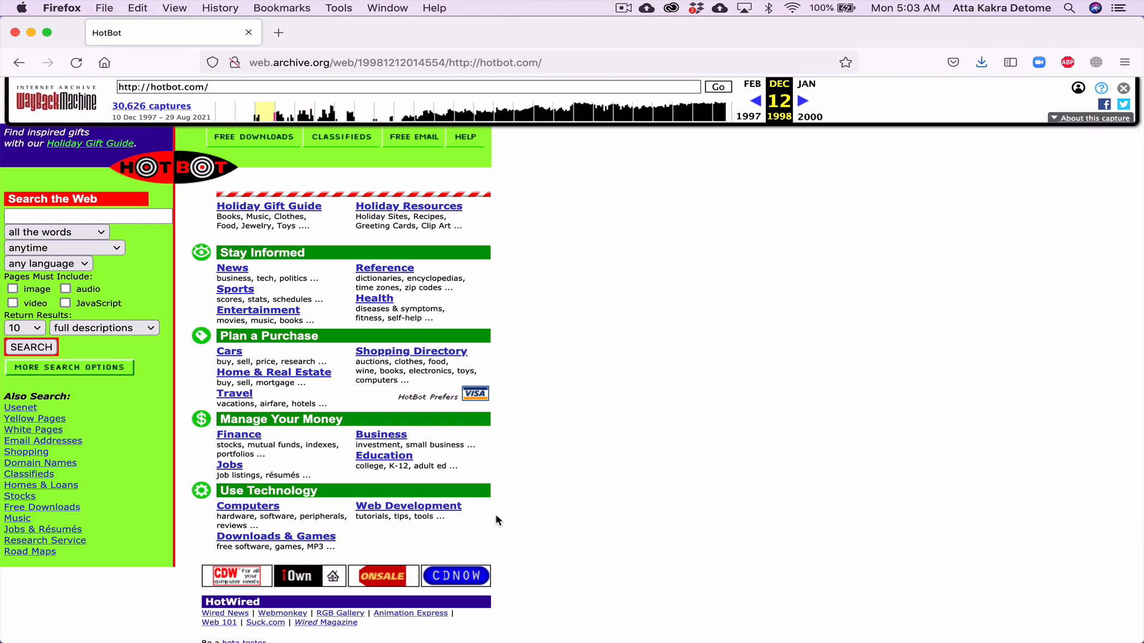
scroll("up", 3)
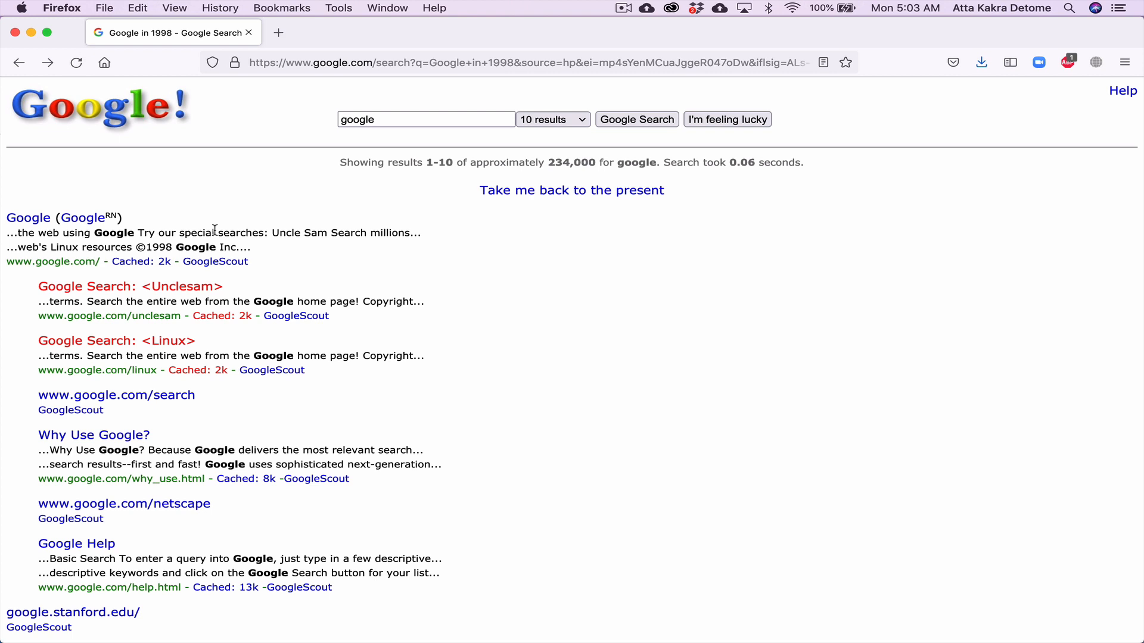
mouse_move(297, 232)
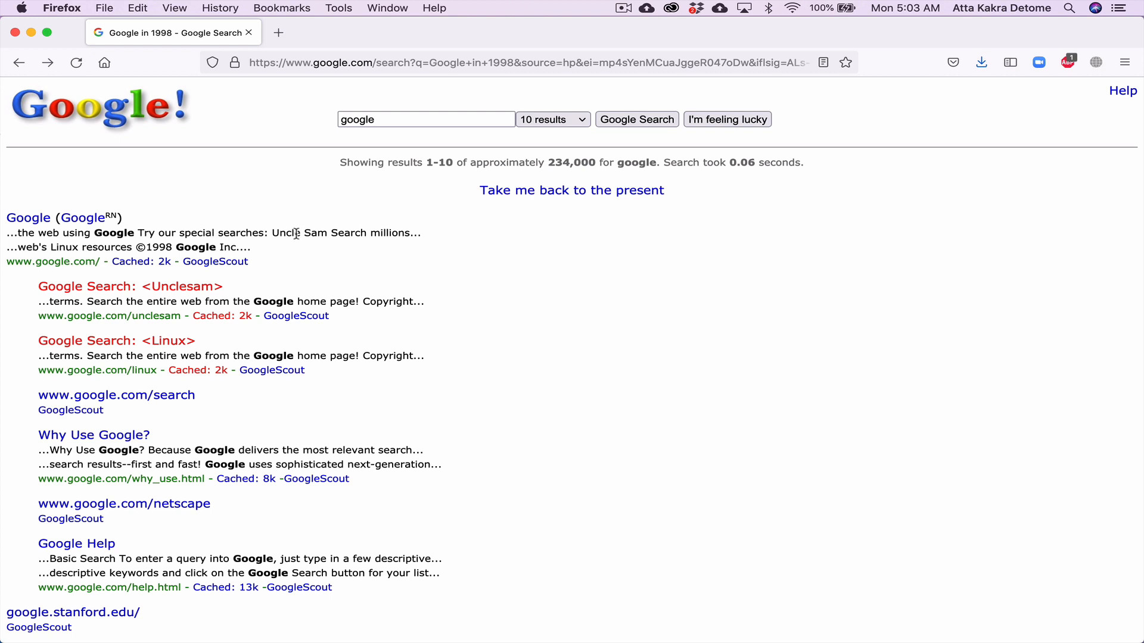
mouse_move(451, 267)
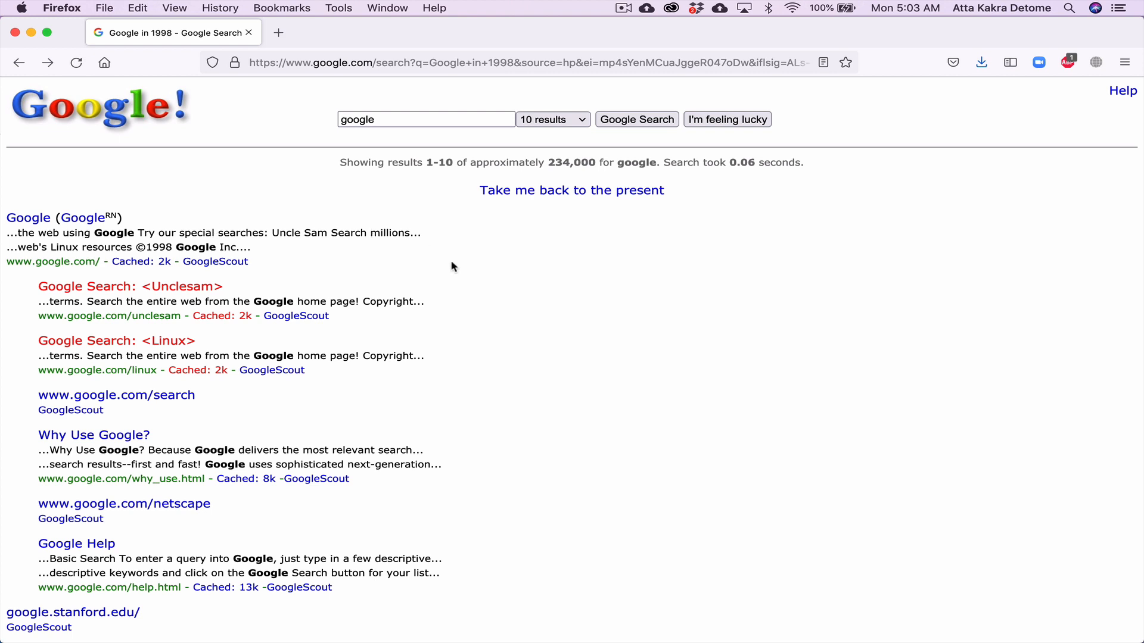